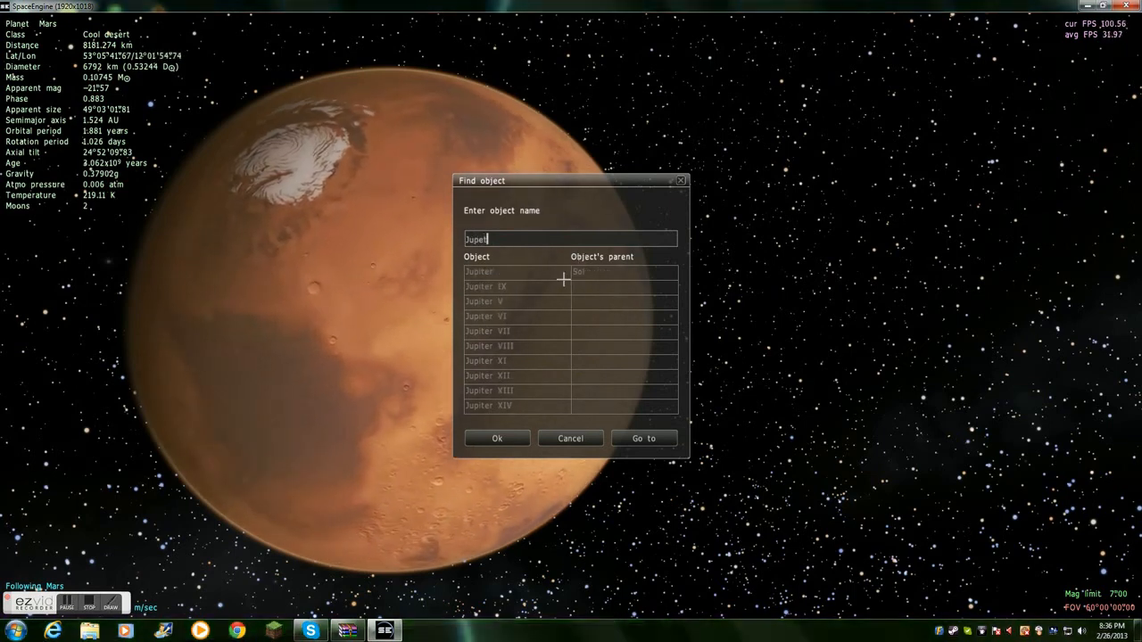
Select Jupiter from the search results and fly the camera from Mars to it.
click(642, 439)
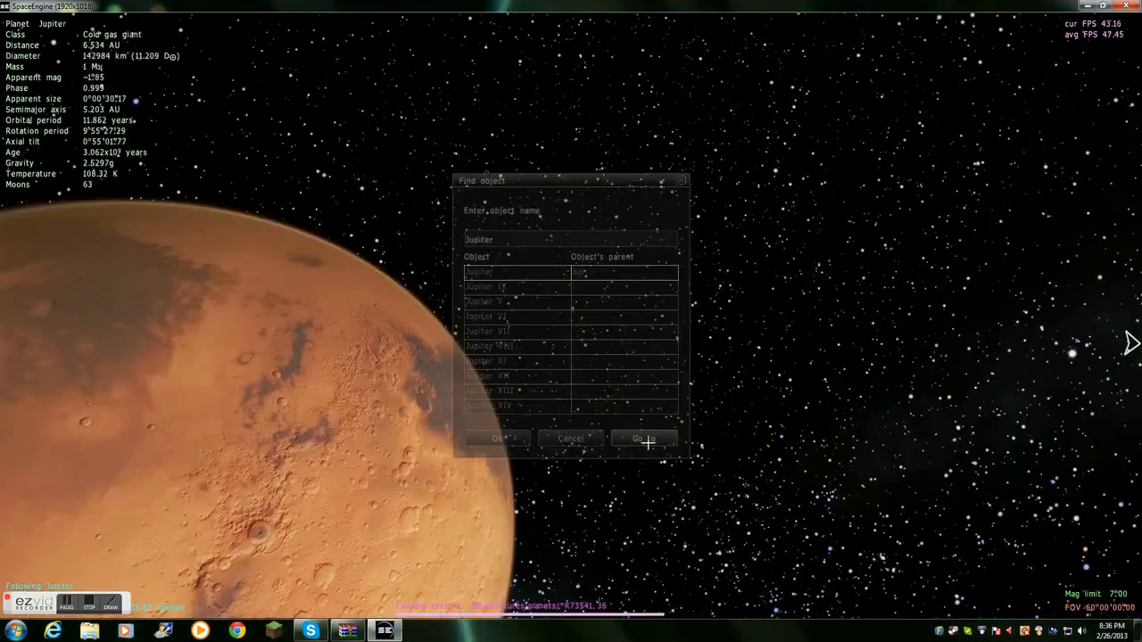
click(644, 440)
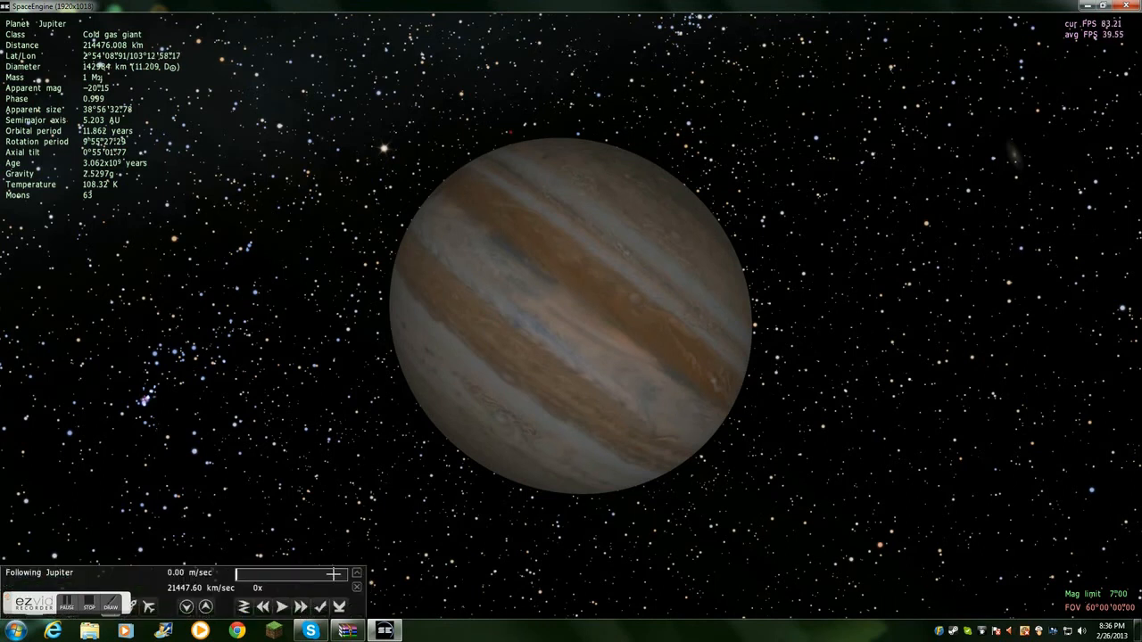
text(20)
text(Jupiter)
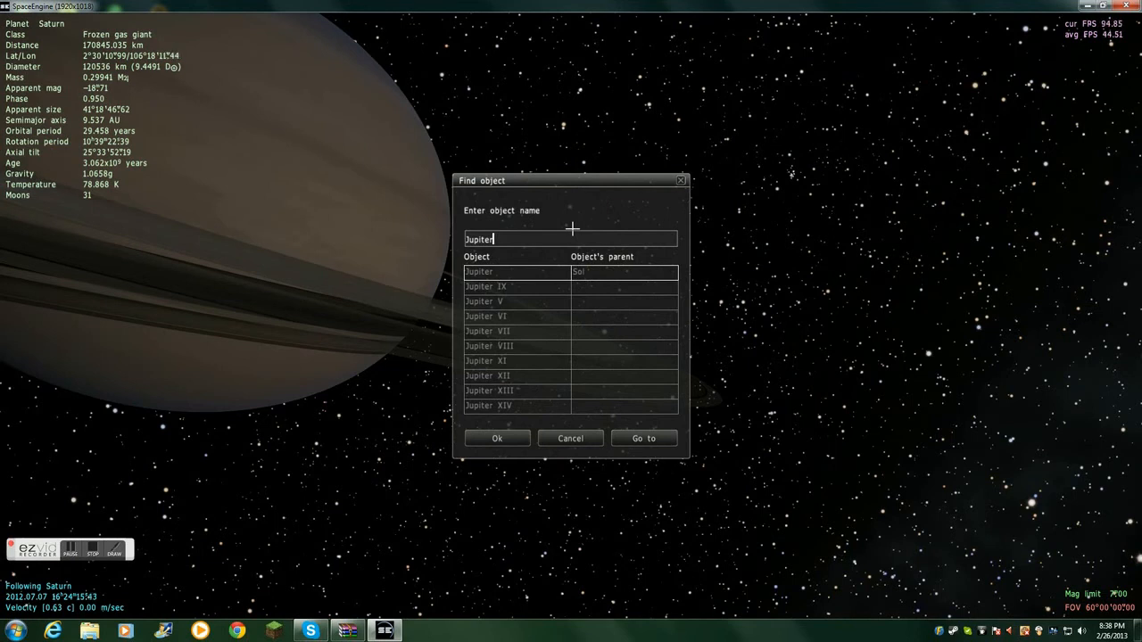
Fly to Titan via the Find object search and accelerate time twice.
text(titan)
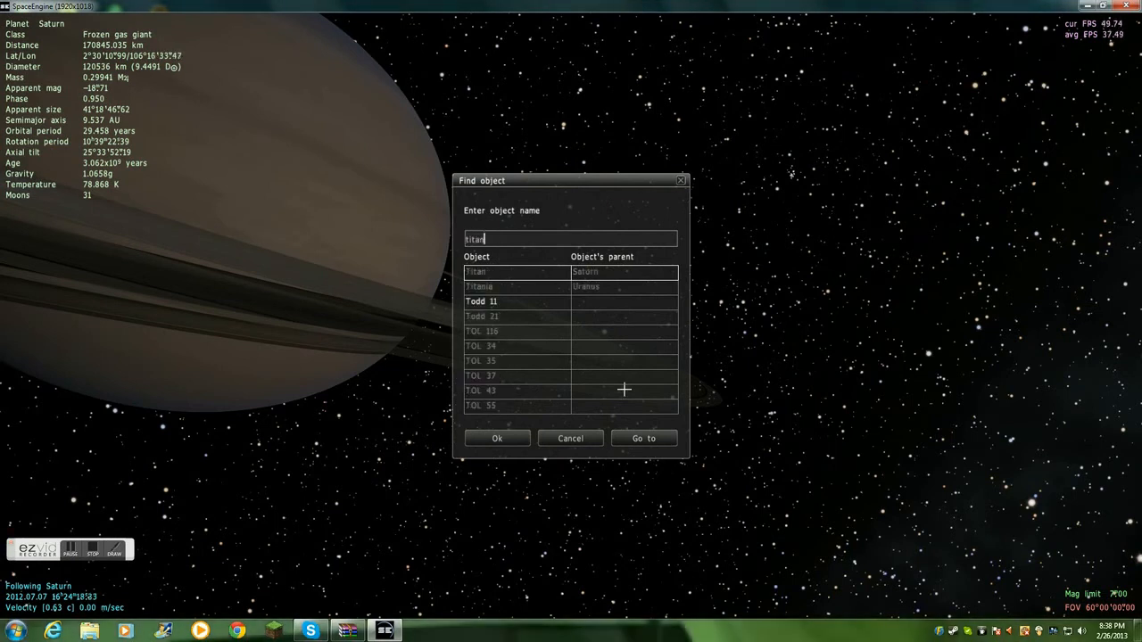
click(643, 439)
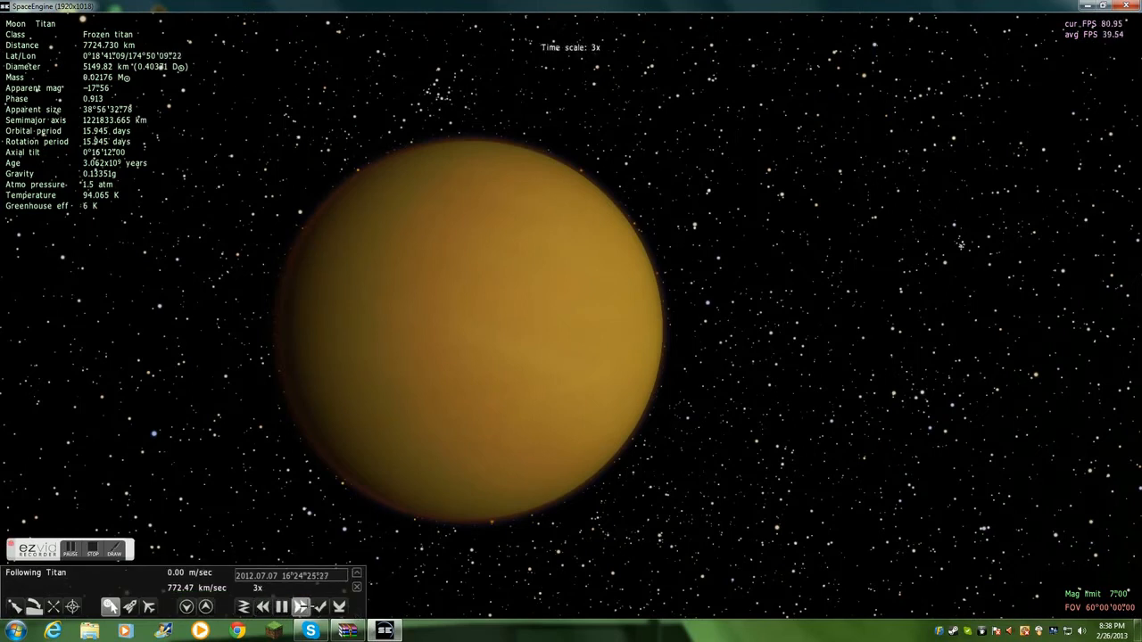
click(300, 607)
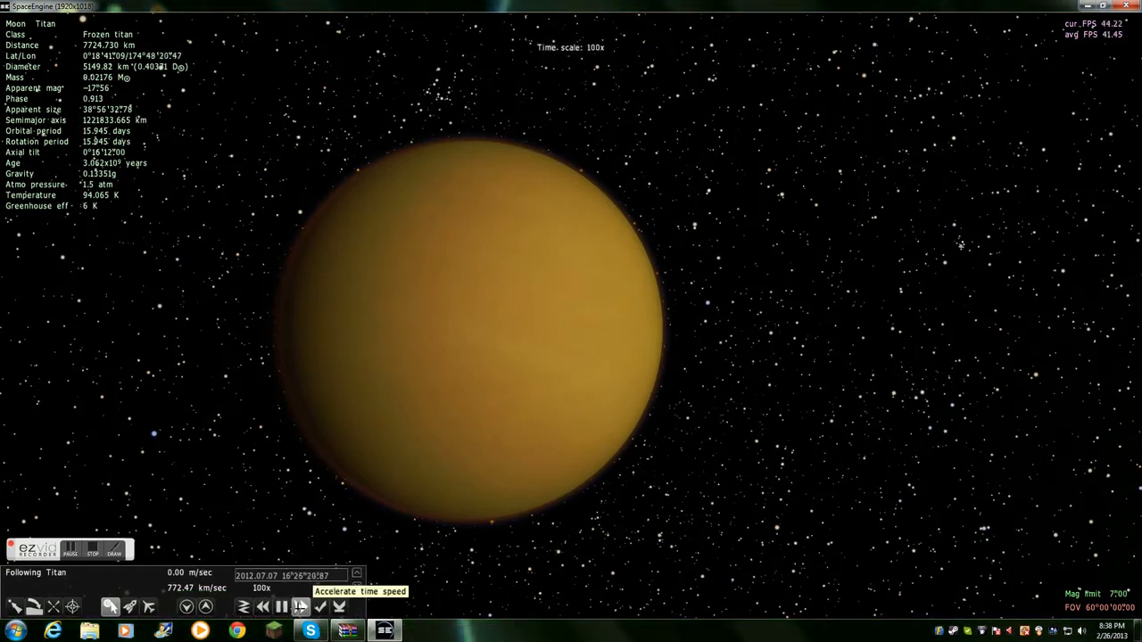
click(300, 607)
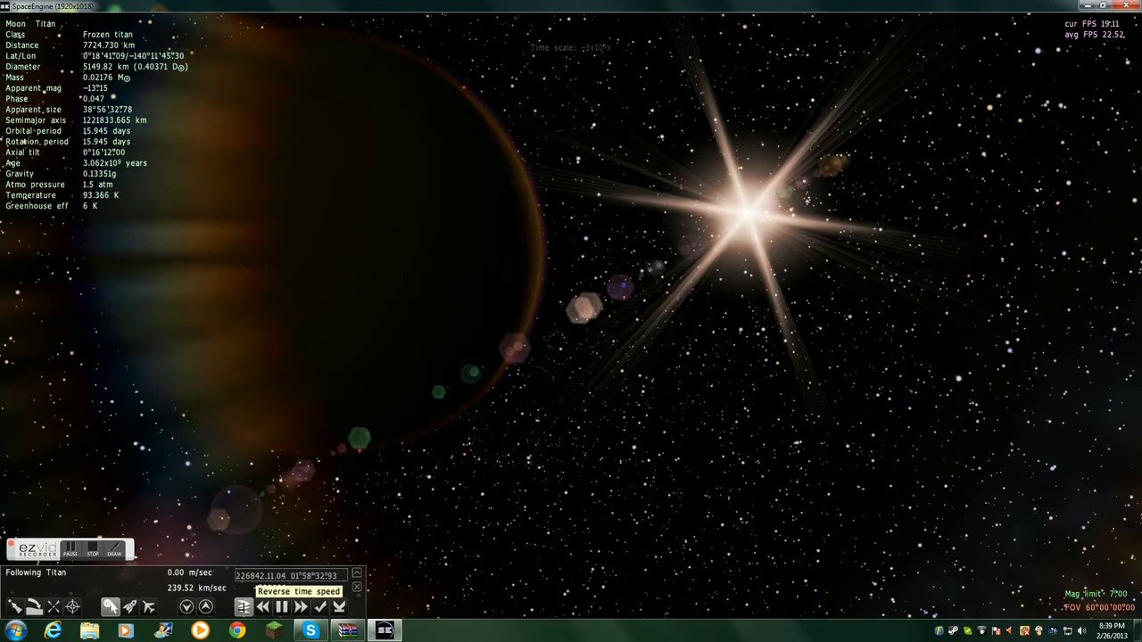
Reverse the flow of time around Titan and speed the backwards flow up.
click(300, 607)
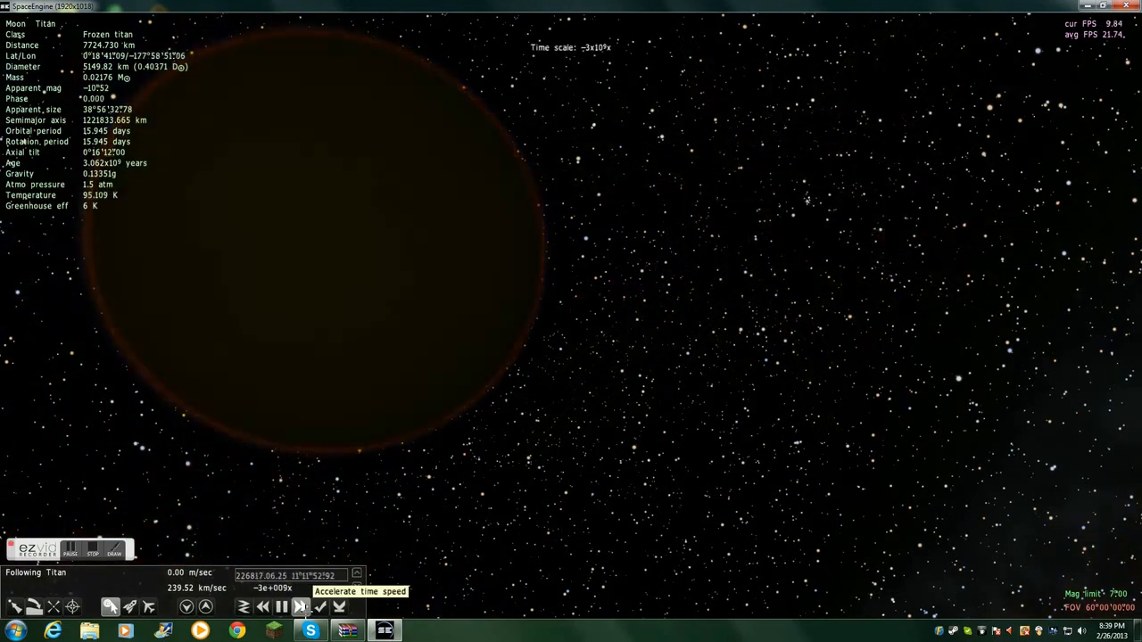
click(300, 606)
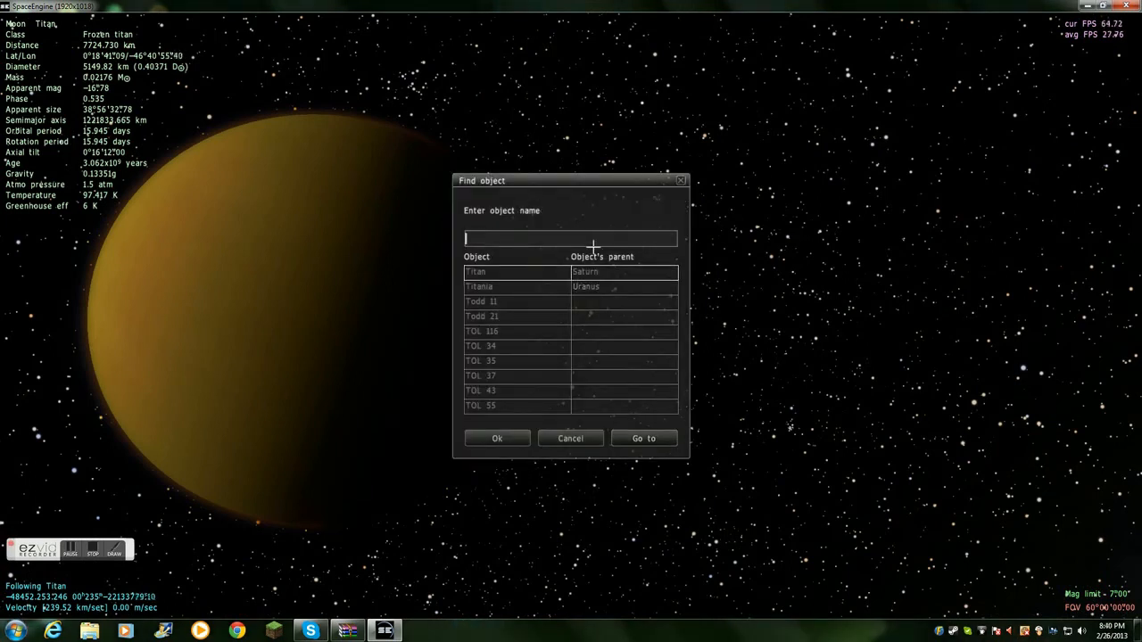
Search for Uranus and fly the camera from Titan to it.
text(Ura)
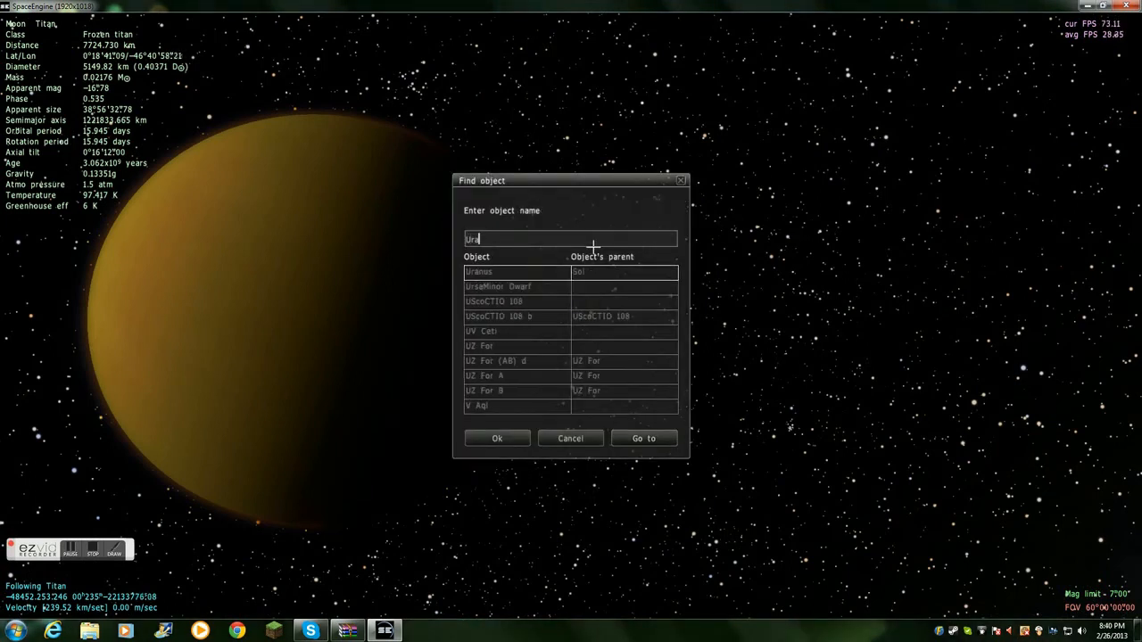
text(nus)
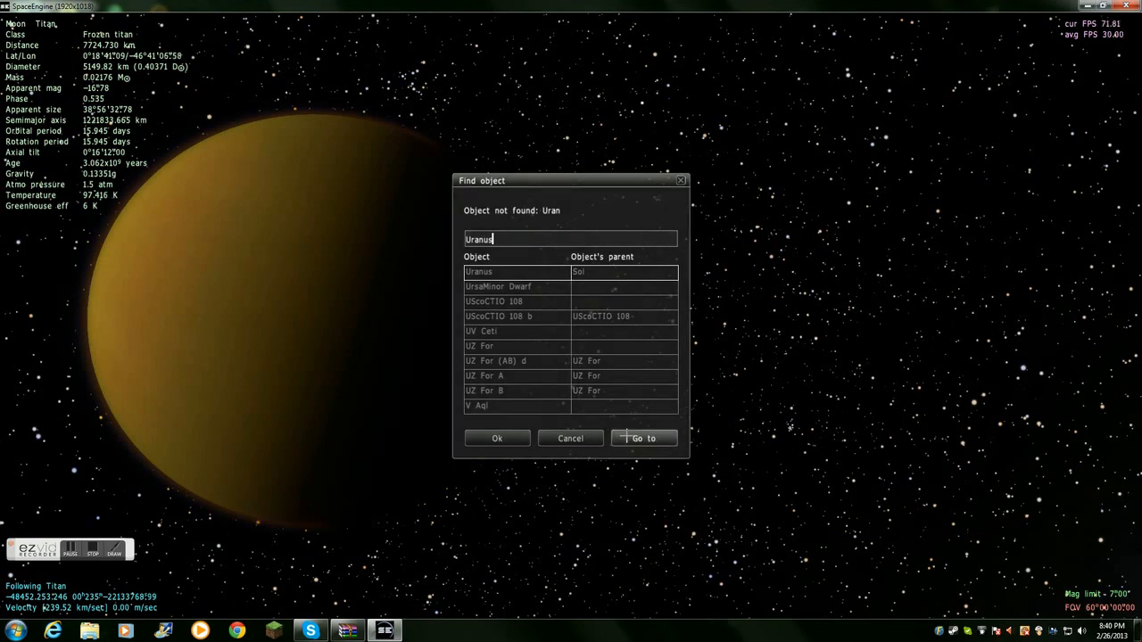
click(643, 439)
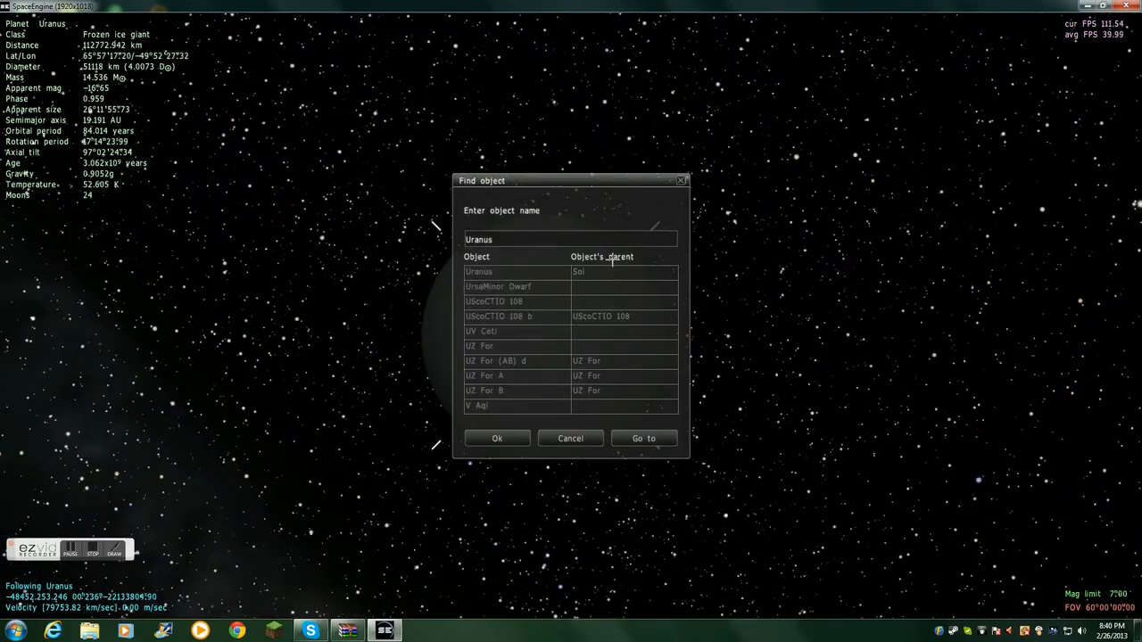
text(Neptune)
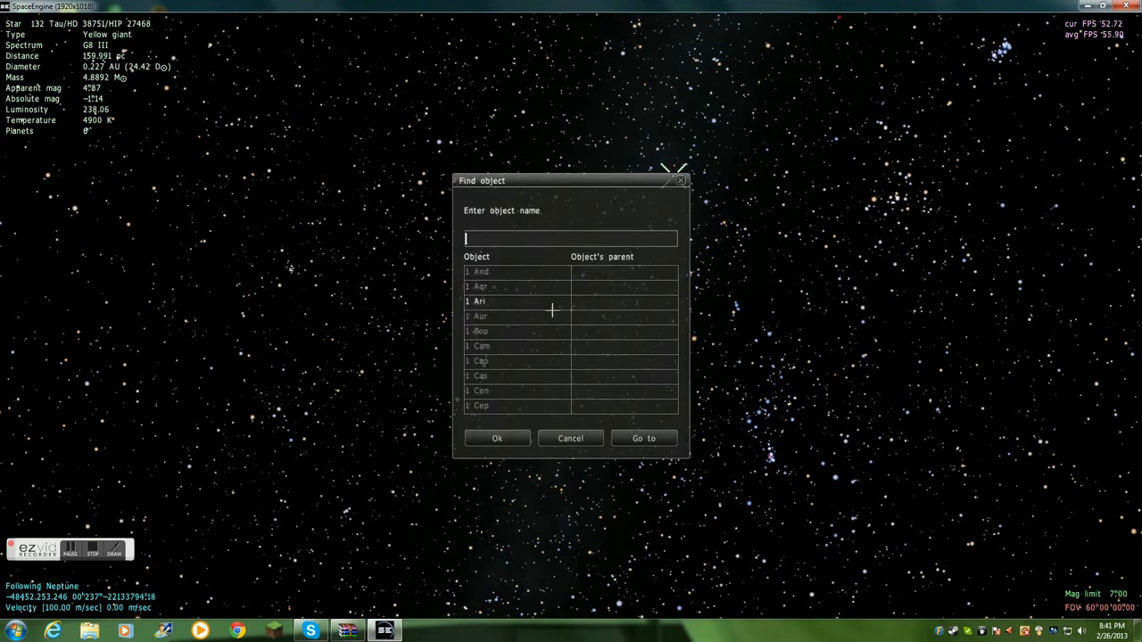
Search for Pluto in the Find object dialog to continue outward from Neptune.
text(Plouto)
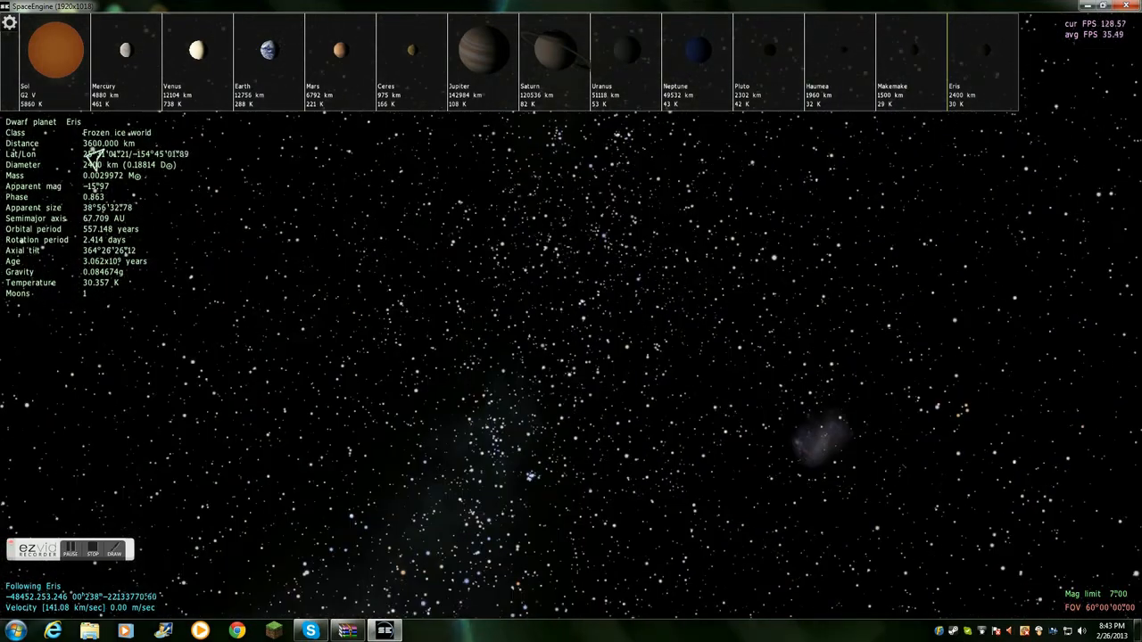
Go to the dwarf planet Eris from the planetary system bar.
click(53, 50)
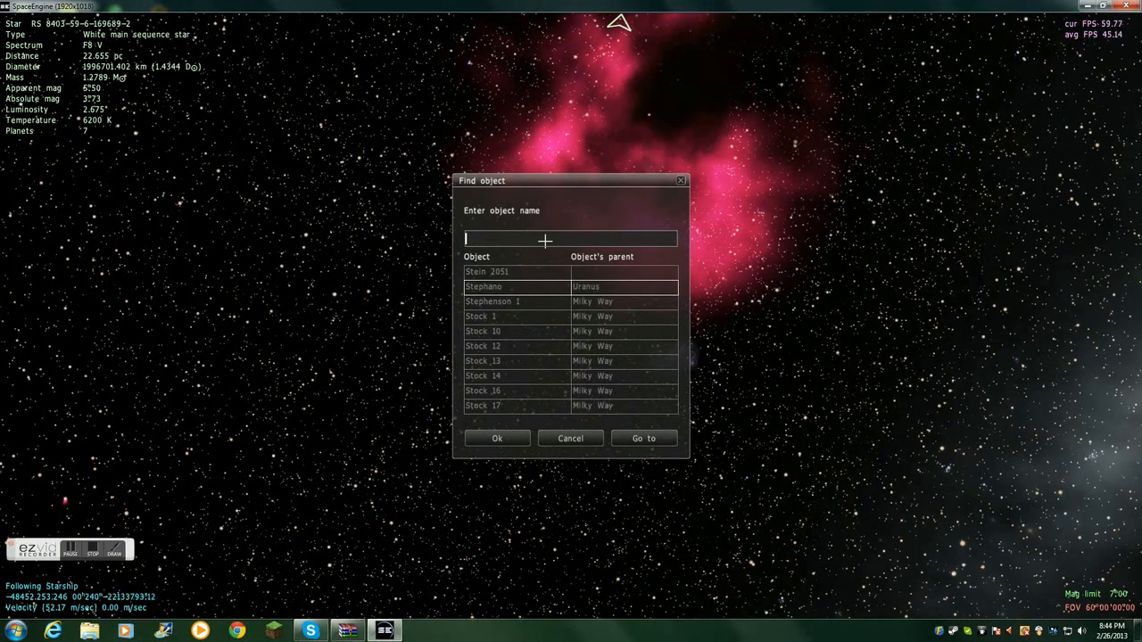
Search for the Carina Dwarf galaxy and fly from the starship to it.
text(Canix)
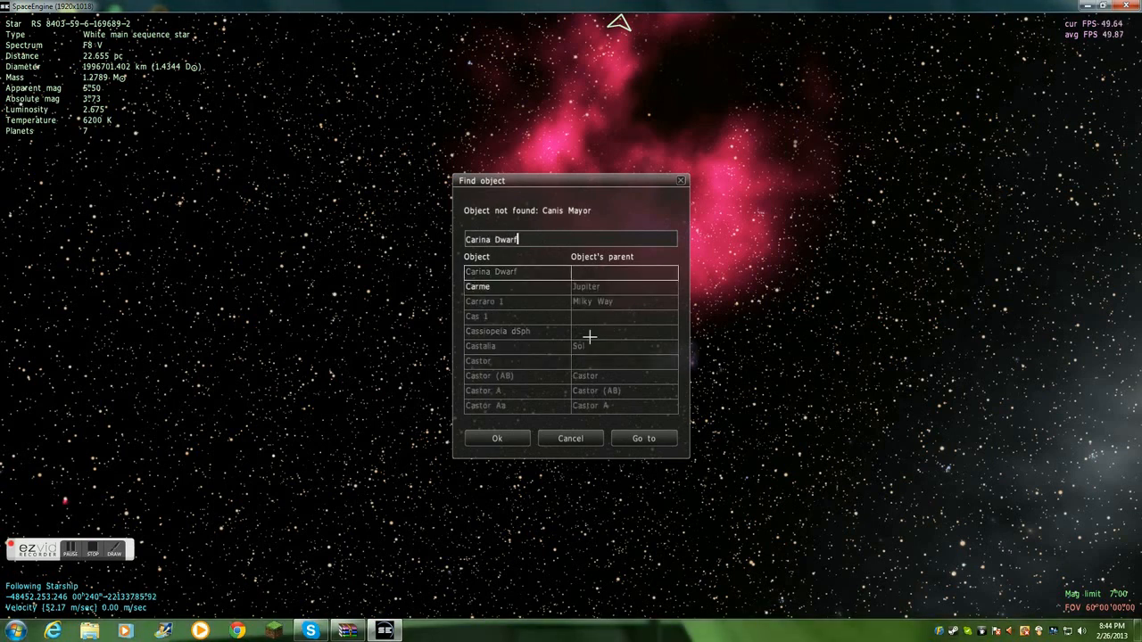
click(643, 439)
text(EAR==)
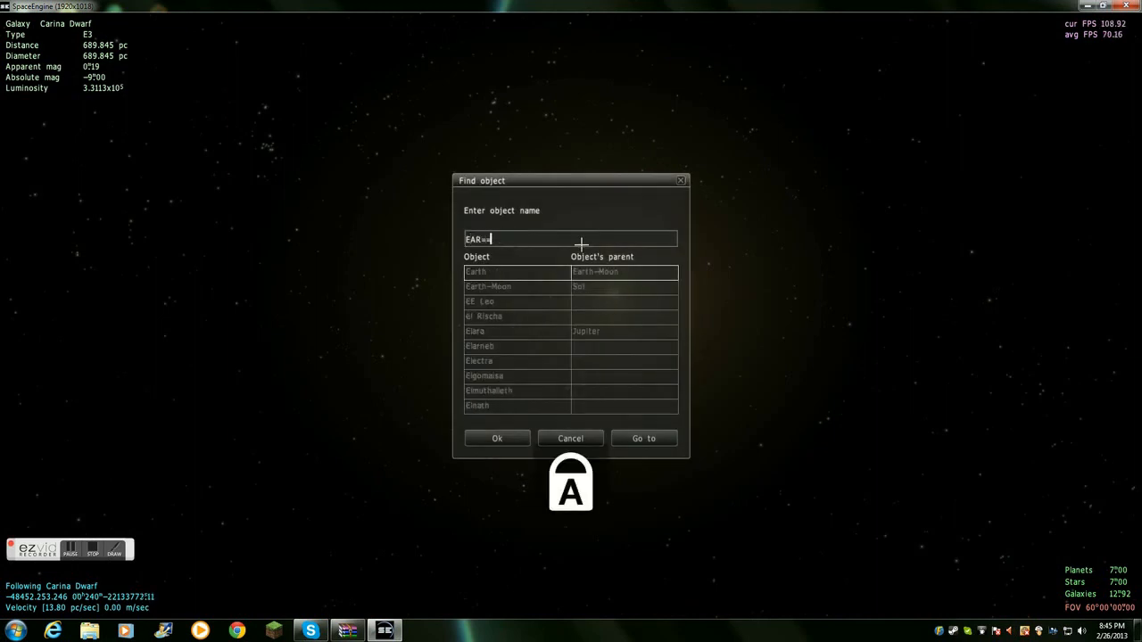
Choose Earth as the target object and fly away from it at rising velocity.
click(643, 439)
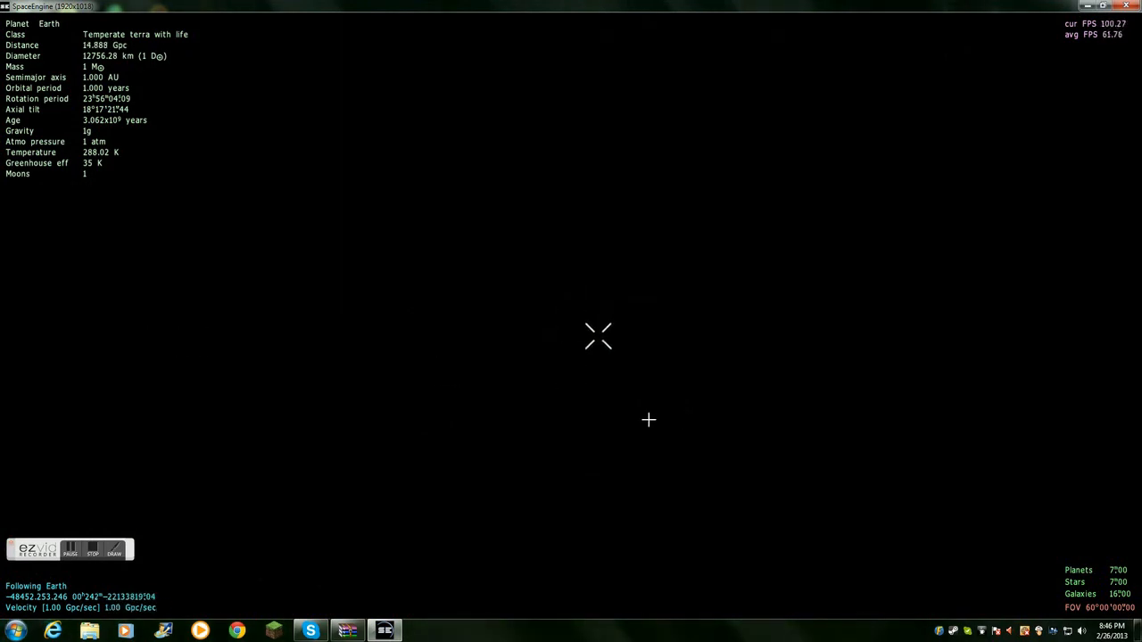
click(93, 549)
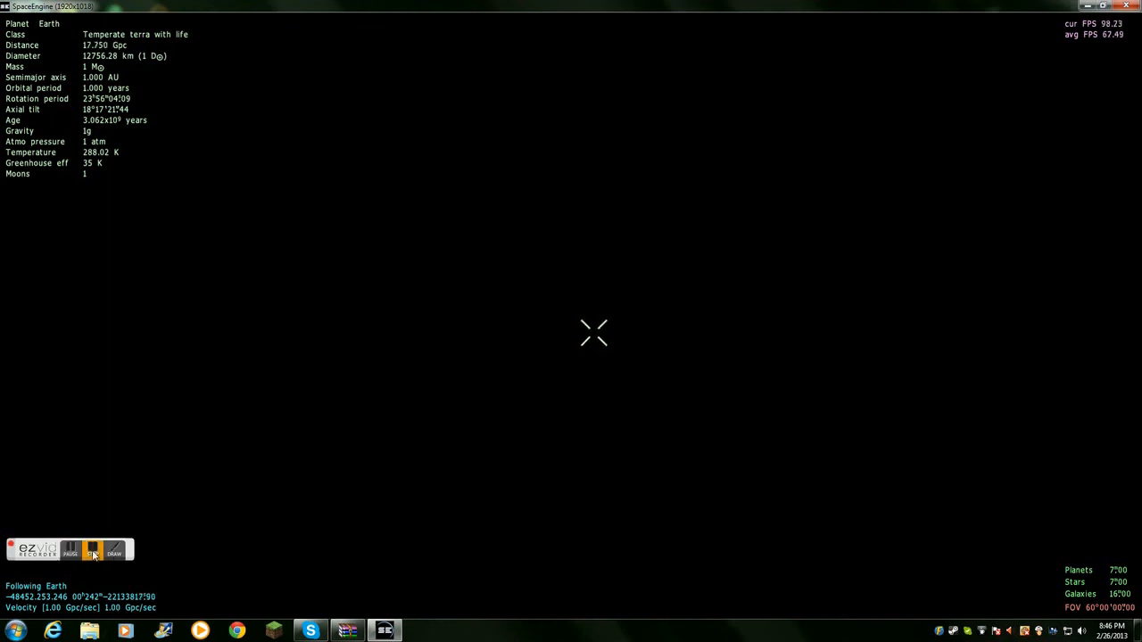
click(92, 551)
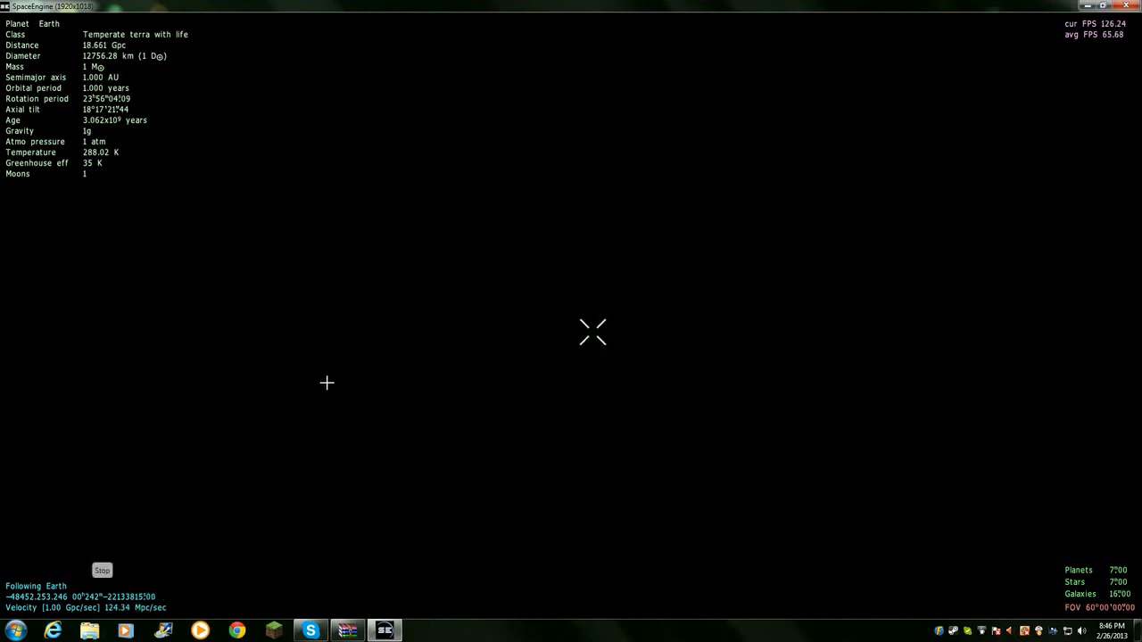